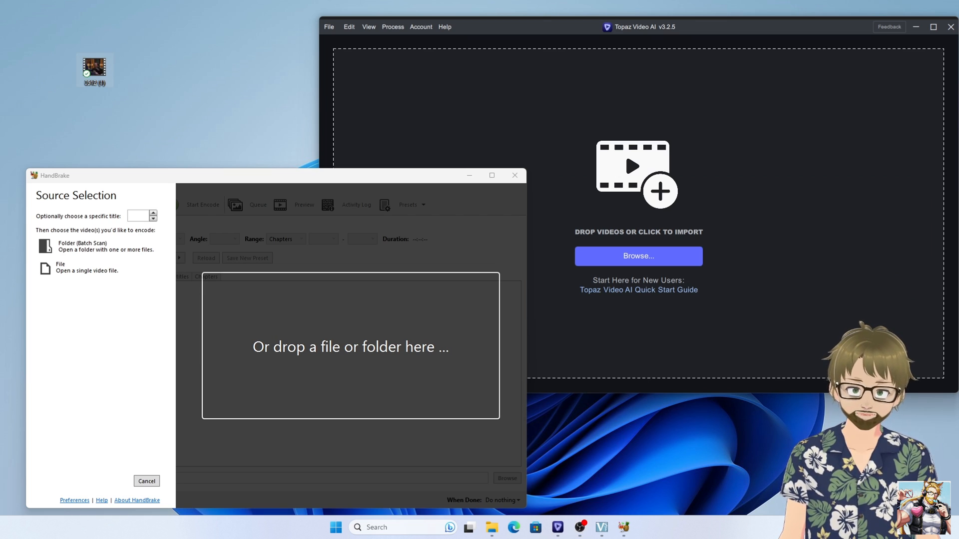
{"action": "mouse_move", "coordinate": [94, 67]}
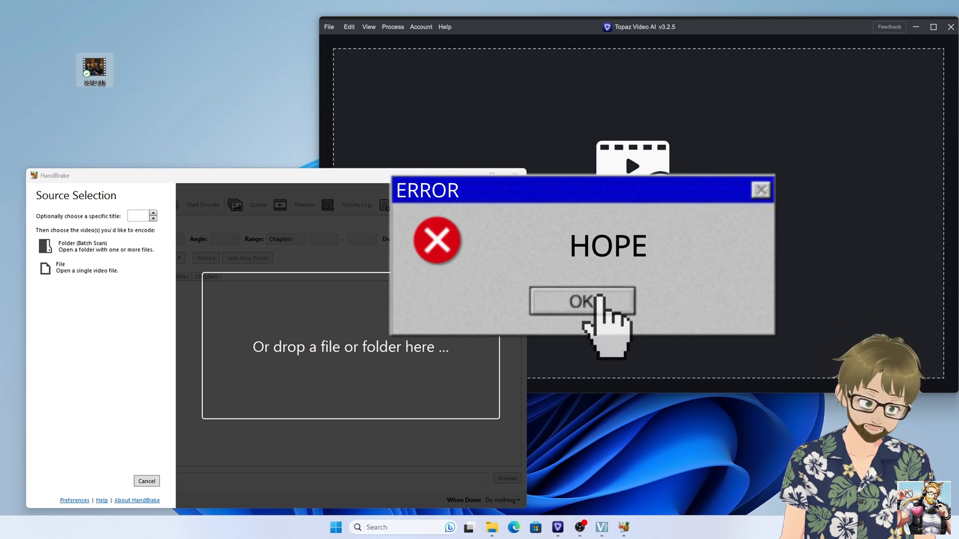
- Load the 56-second DVD clip 0512 (1) as HandBrake's source with the Fast 1080p30 preset
{"action": "left_click", "coordinate": [582, 302]}
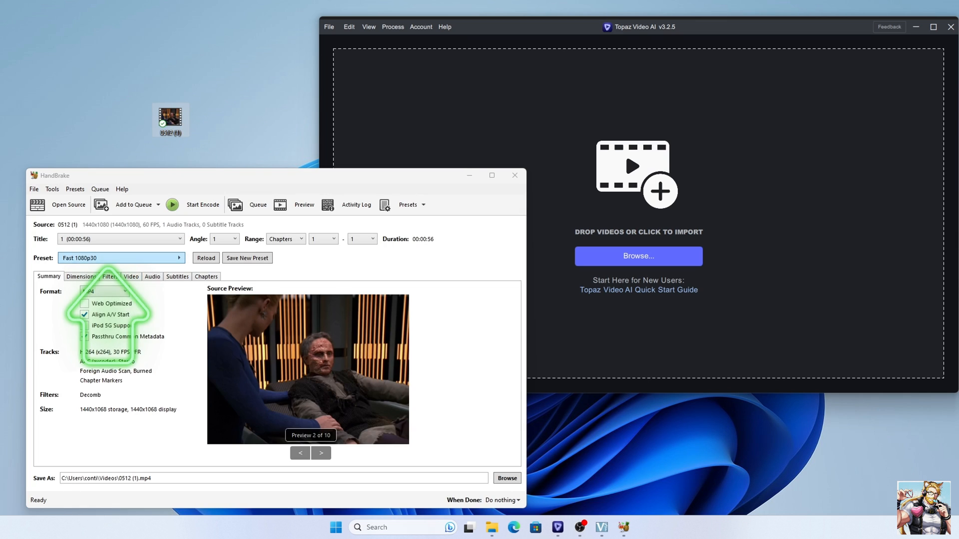
- Choose the Super HQ 1080p30 Surround preset from the General presets
{"action": "left_click", "coordinate": [121, 258]}
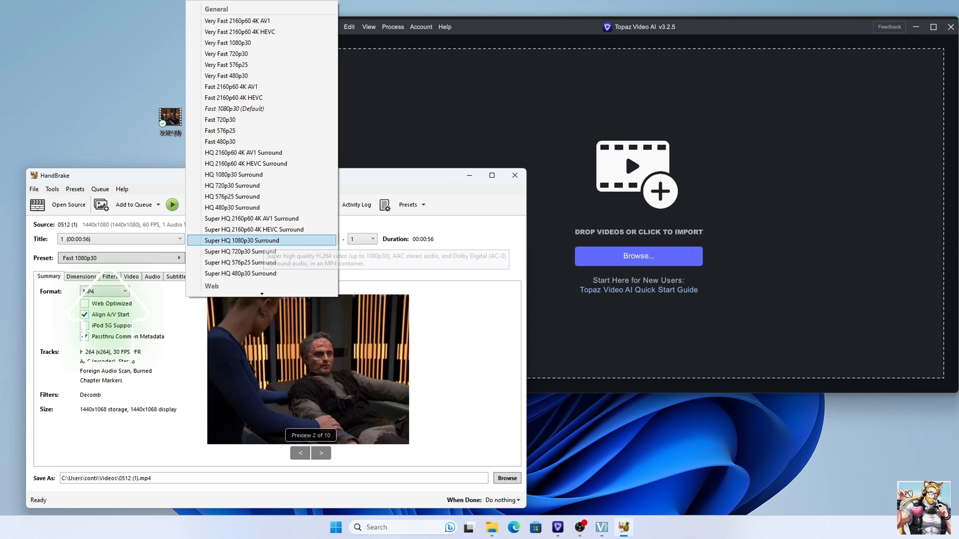
{"action": "left_click", "coordinate": [243, 240]}
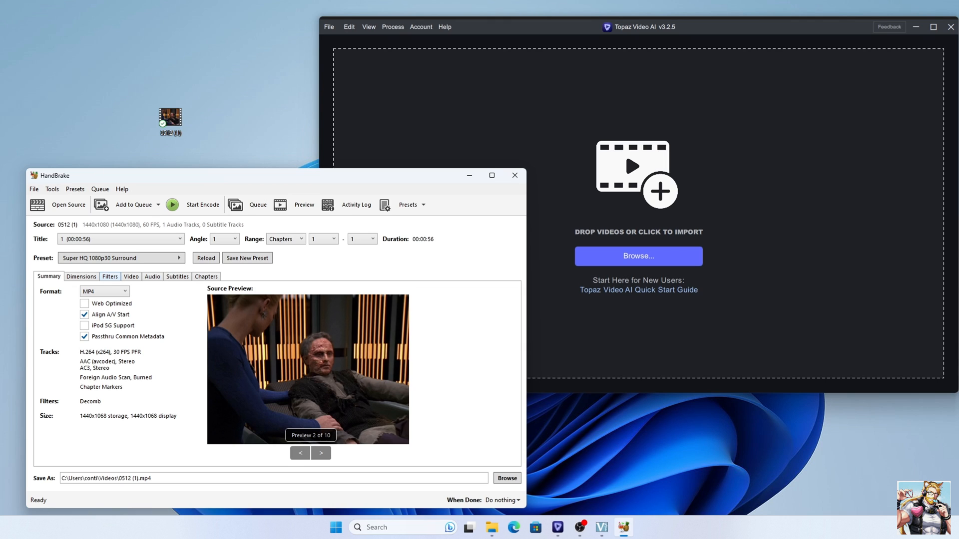
- Set the video output to a constant 60 fps framerate
{"action": "left_click", "coordinate": [110, 276]}
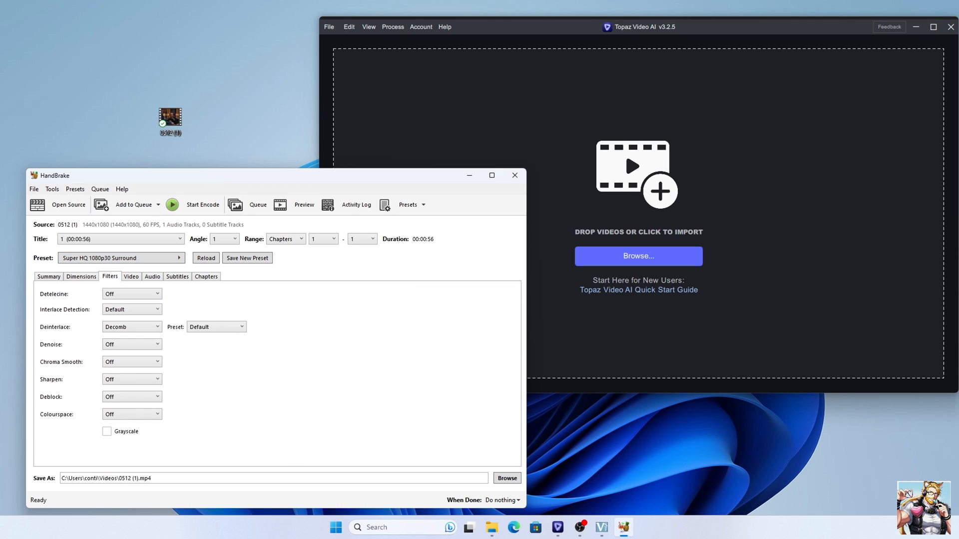
{"action": "left_click", "coordinate": [131, 276]}
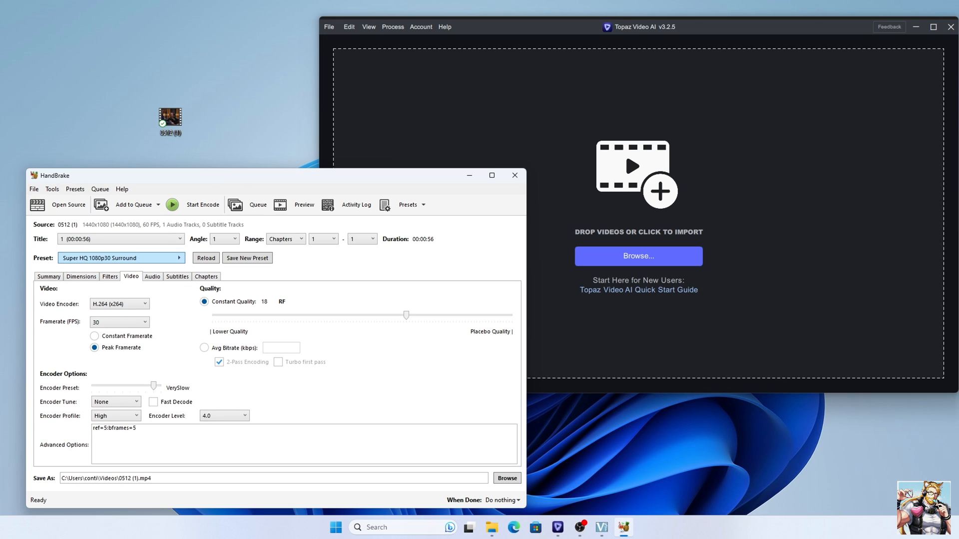
{"action": "left_click", "coordinate": [81, 277]}
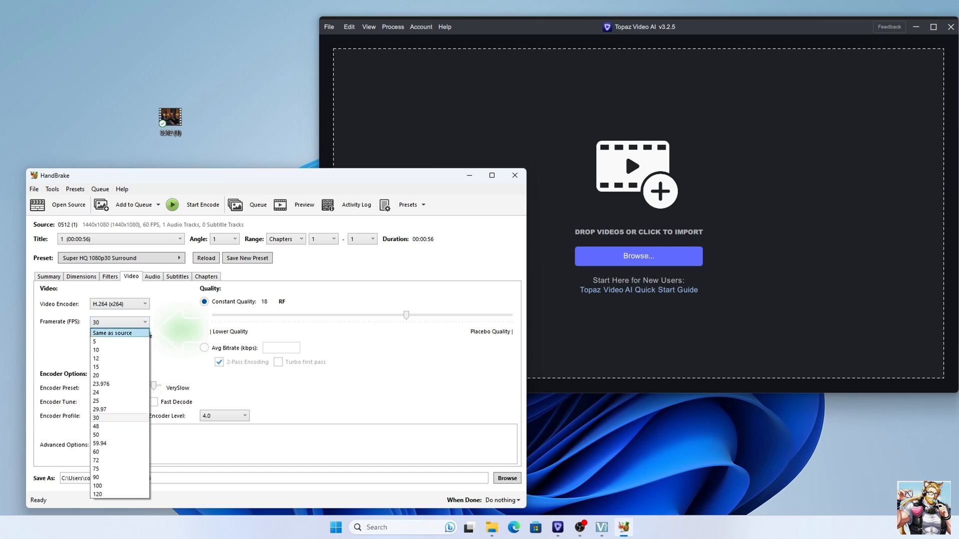
{"action": "left_click", "coordinate": [96, 460]}
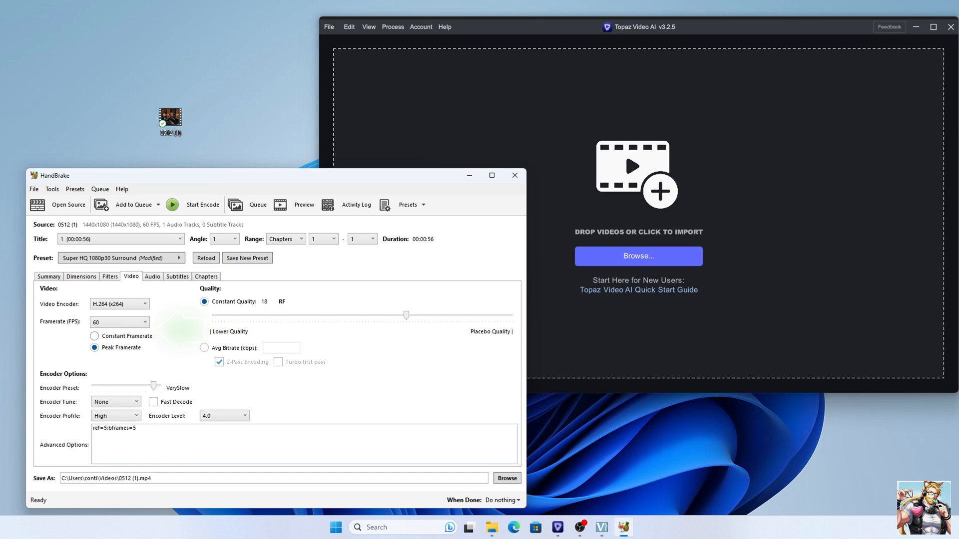
{"action": "left_click", "coordinate": [94, 336]}
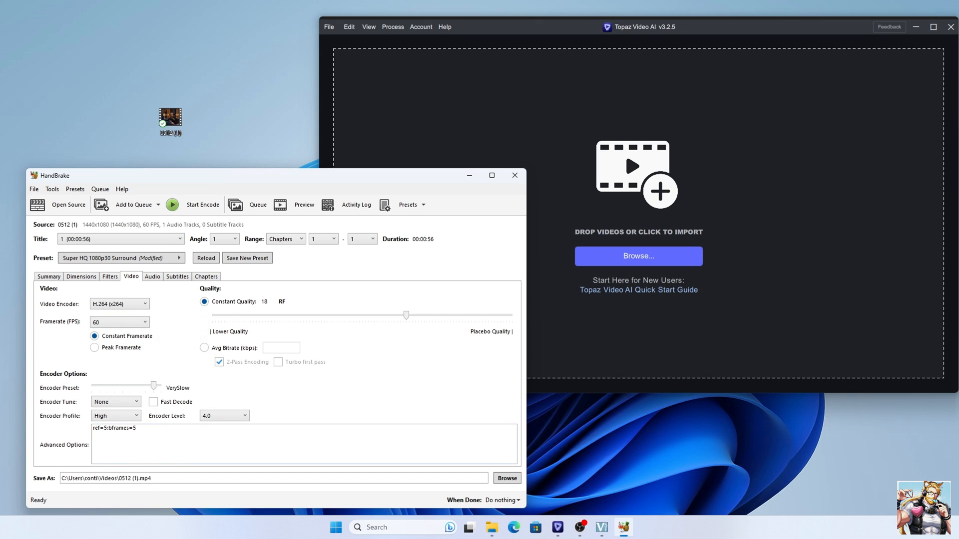
- Raise the constant quality slider to RF 5 and return to the summary
{"action": "left_click_drag", "start_coordinate": [404, 315], "coordinate": [453, 315]}
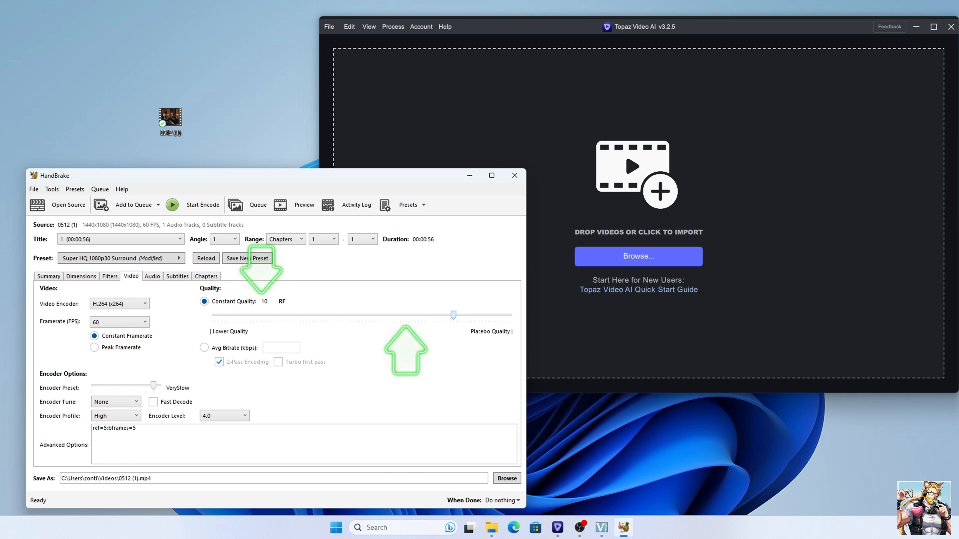
{"action": "left_click_drag", "start_coordinate": [453, 315], "coordinate": [476, 314]}
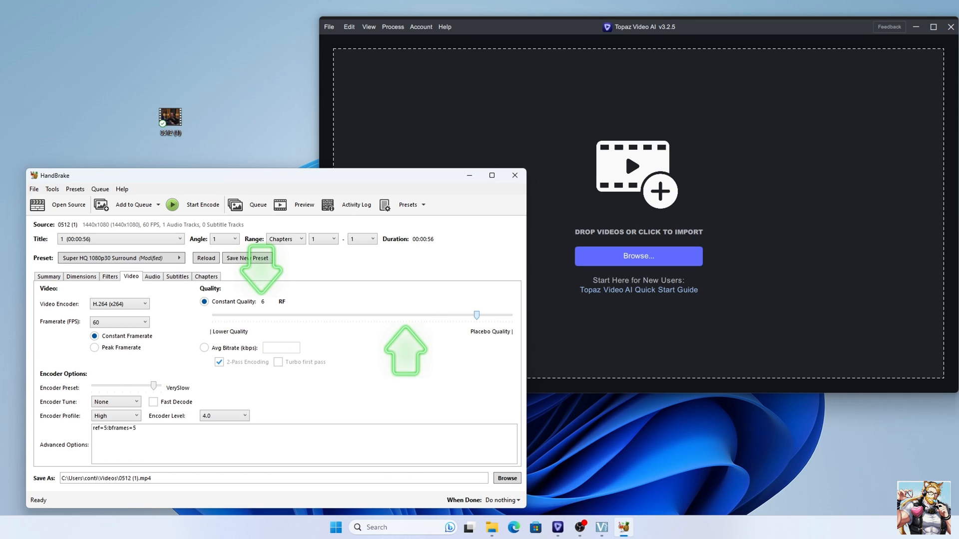
{"action": "left_click_drag", "start_coordinate": [476, 315], "coordinate": [483, 315]}
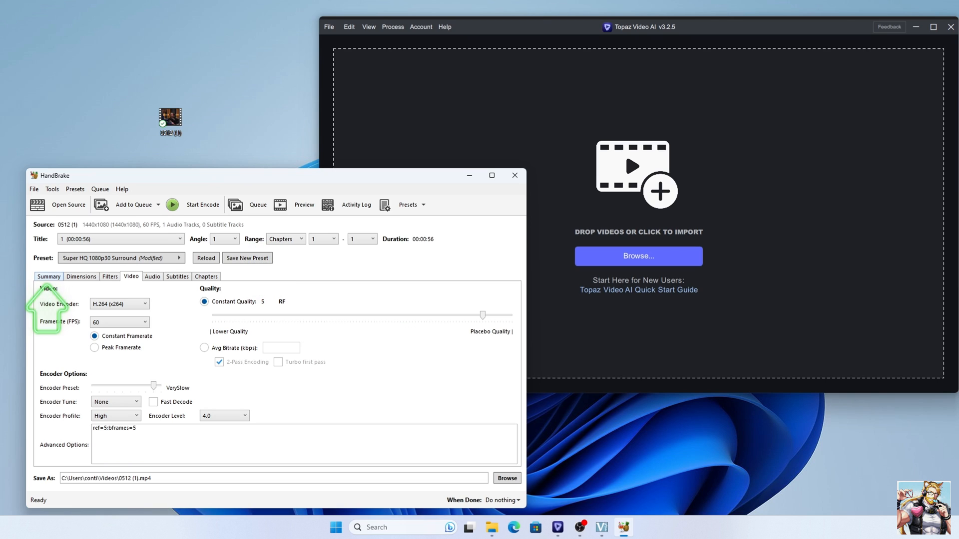
{"action": "left_click", "coordinate": [48, 275]}
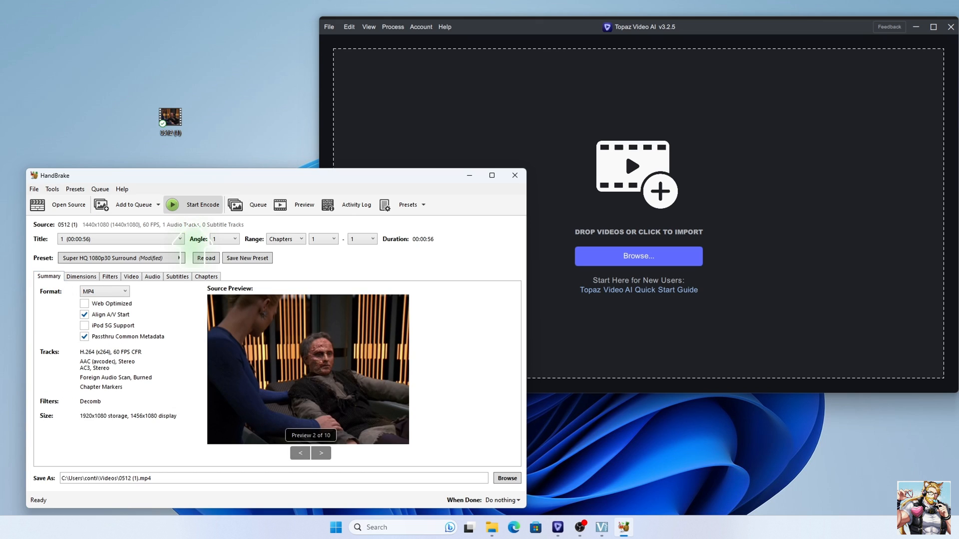
- Start the encode so the 60 fps MP4 is written to the desktop
{"action": "left_click", "coordinate": [197, 204]}
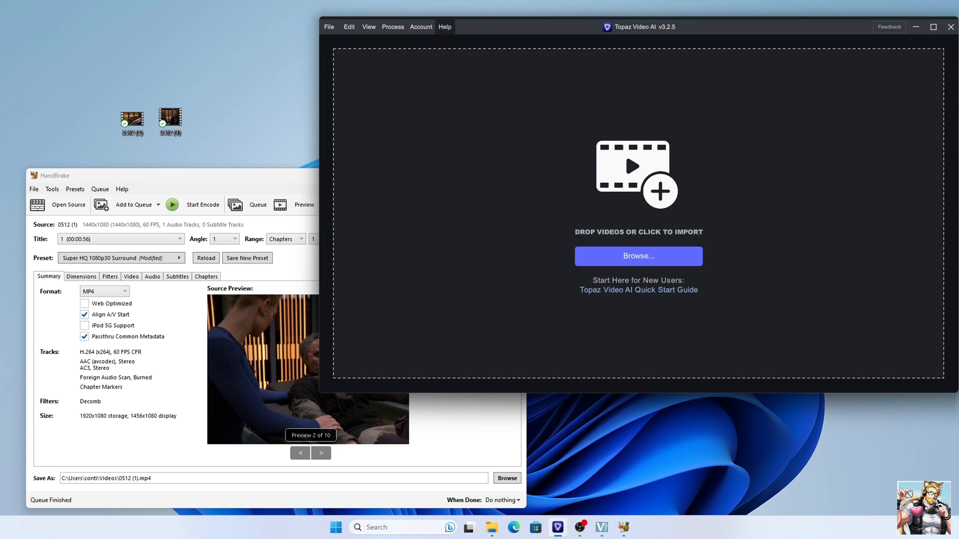
- Review Preferences, keep NVIDIA GeForce RTX 3060 as AI processor, and save
{"action": "left_click", "coordinate": [329, 26]}
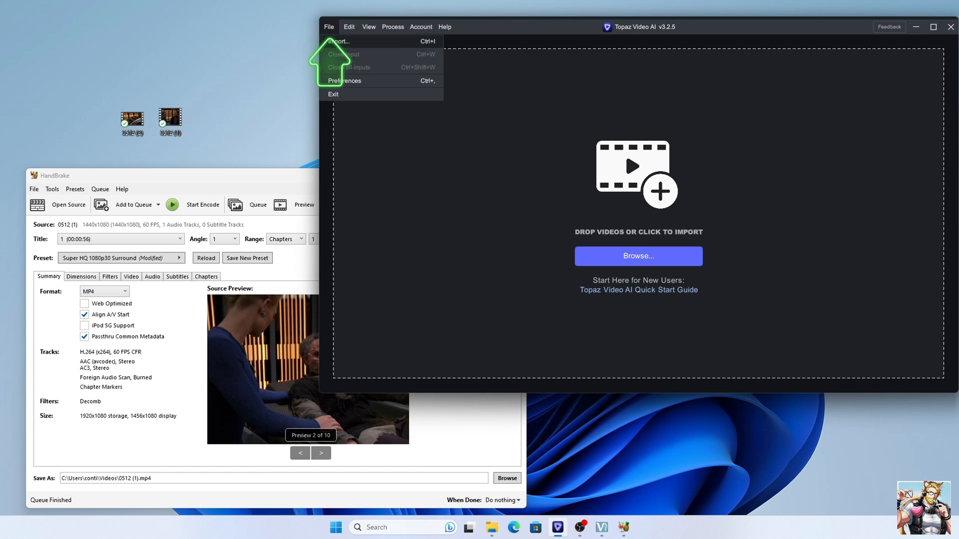
{"action": "left_click", "coordinate": [343, 79]}
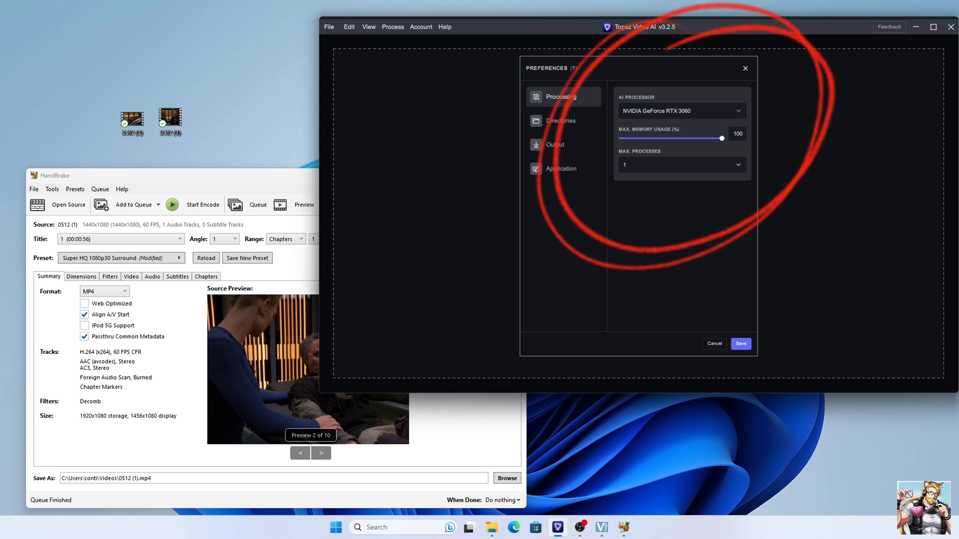
{"action": "left_click", "coordinate": [680, 111]}
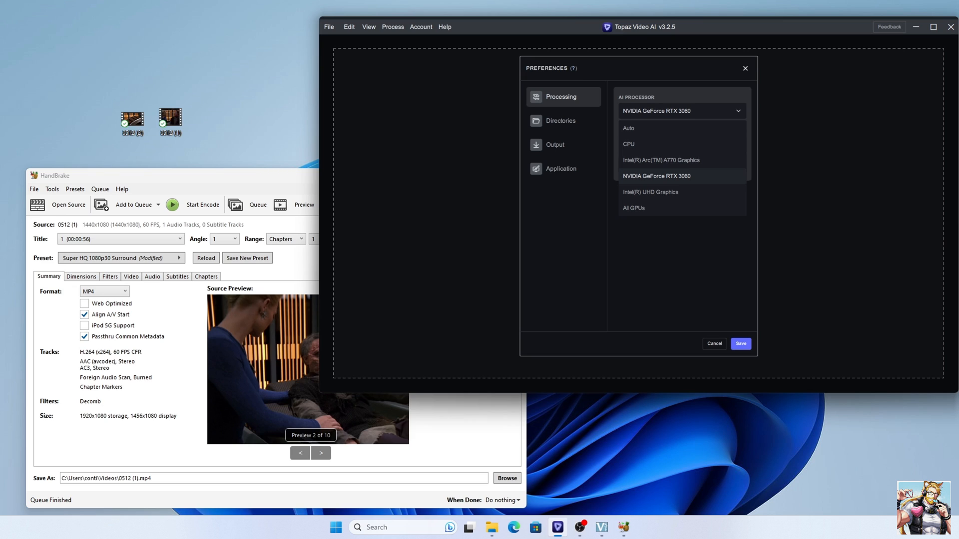
{"action": "mouse_move", "coordinate": [688, 189]}
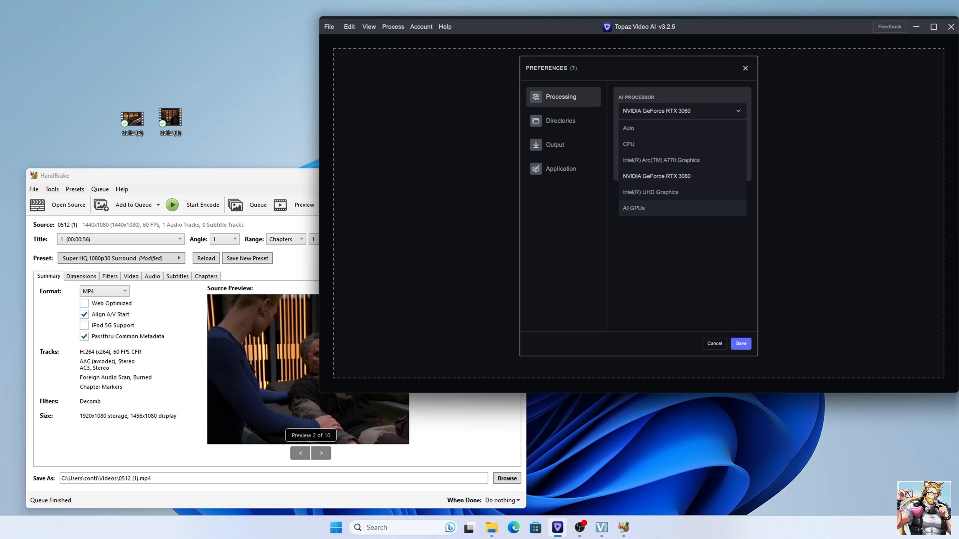
{"action": "left_click", "coordinate": [657, 176]}
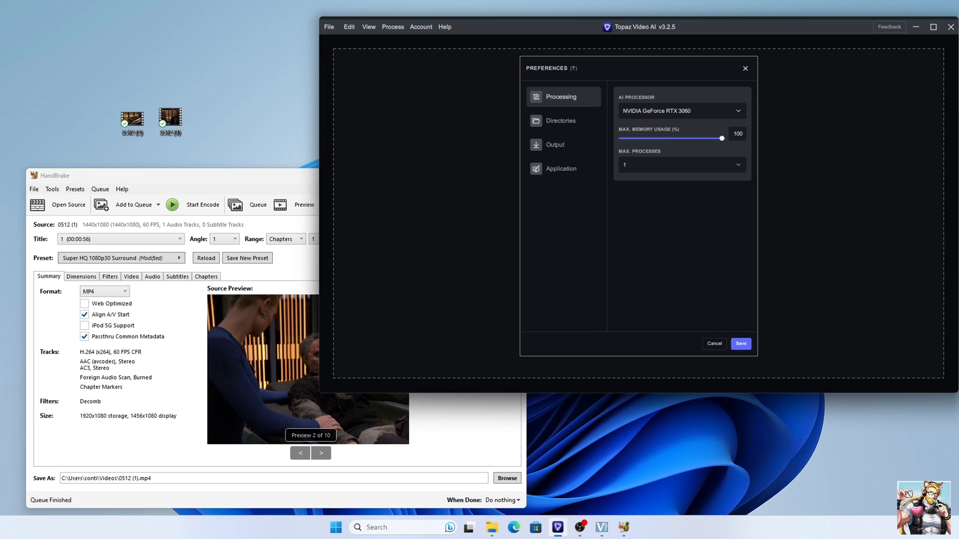
{"action": "left_click", "coordinate": [713, 342]}
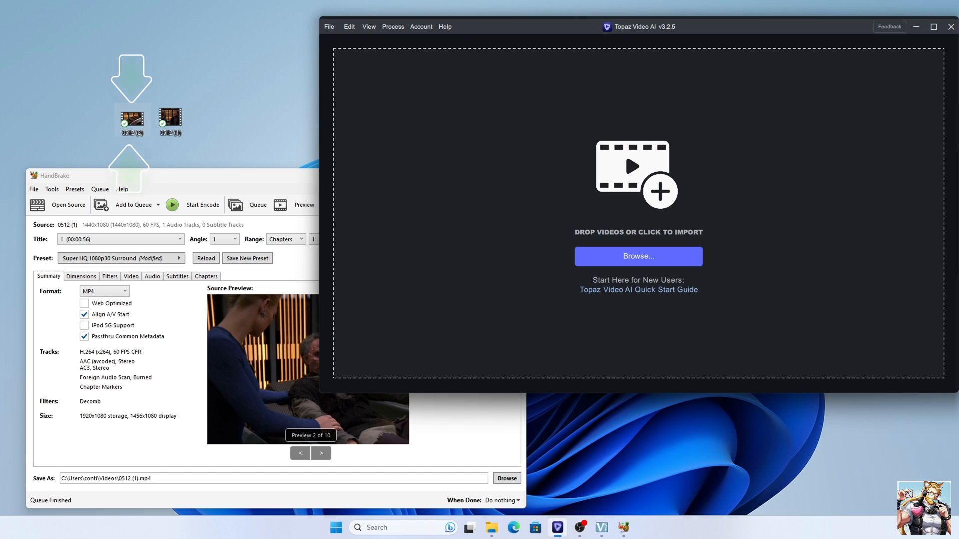
- Drag 0512 (2).mp4 from the desktop into the import area, loading it at 1920x1080 60 FPS
{"action": "left_click_drag", "start_coordinate": [132, 119], "coordinate": [349, 181]}
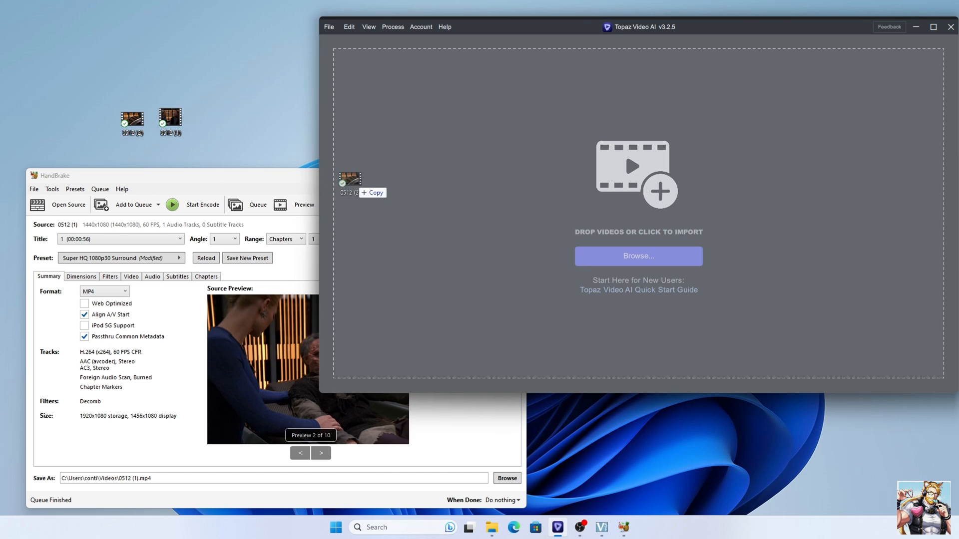
{"action": "left_click", "coordinate": [349, 184]}
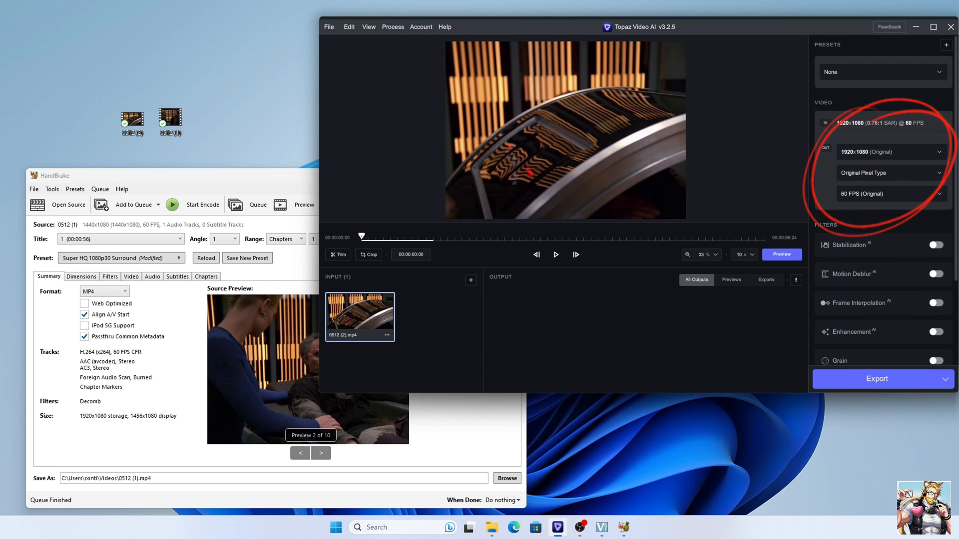
{"action": "scroll", "scroll_direction": "down", "scroll_amount": 3}
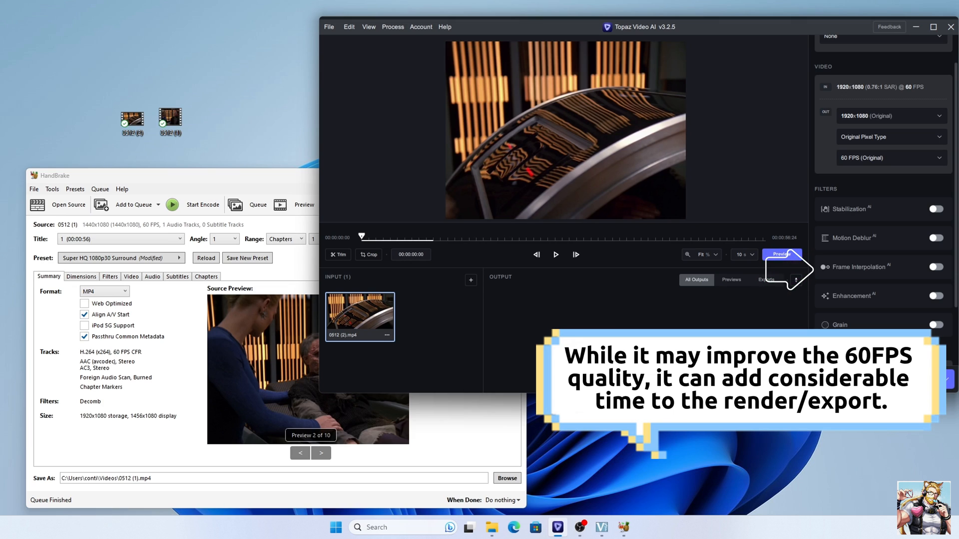
- Check the output frame rate choices and switch Enhancement on with Artemis Denoise/Sharpen, Progressive
{"action": "left_click", "coordinate": [890, 158]}
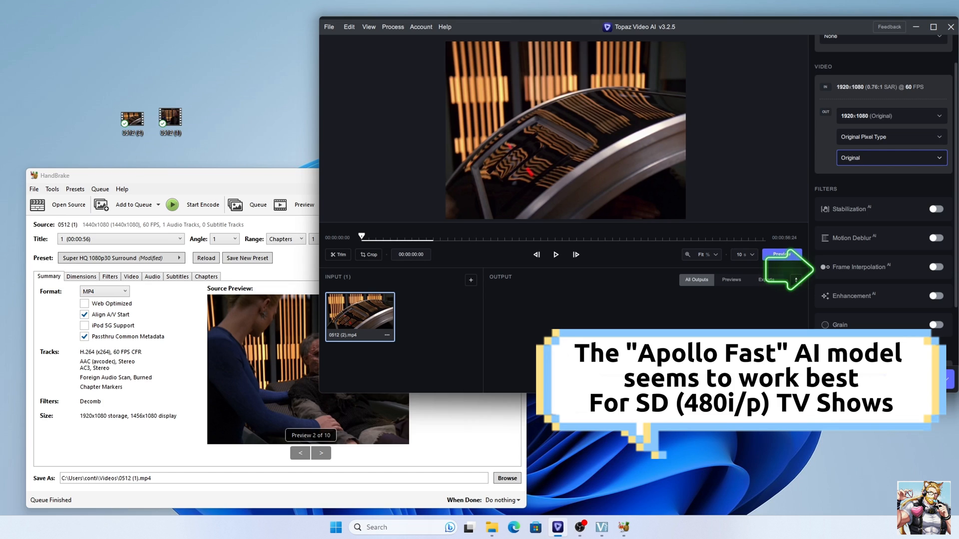
{"action": "left_click", "coordinate": [887, 158]}
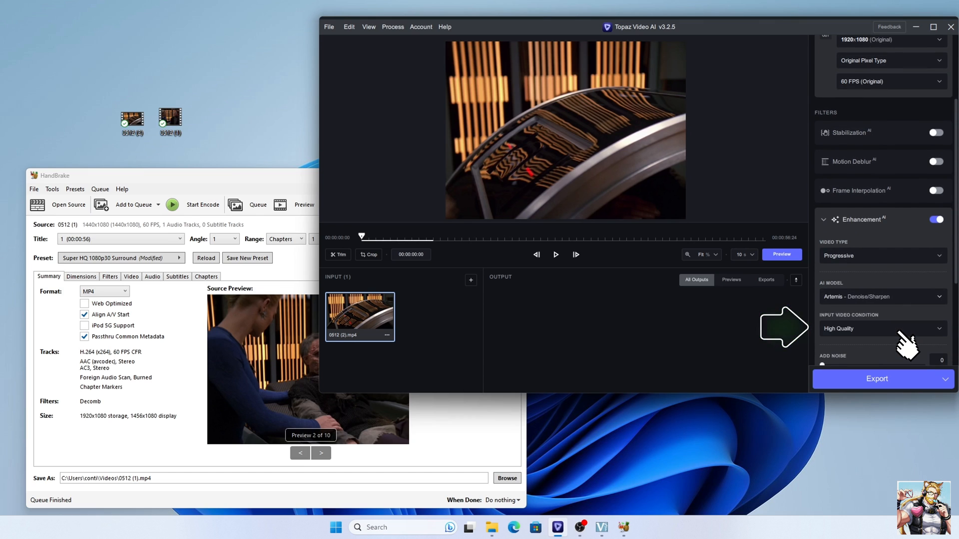
- Set Input Video Condition to Medium Quality and play a split original-versus-enhanced preview
{"action": "left_click", "coordinate": [881, 183]}
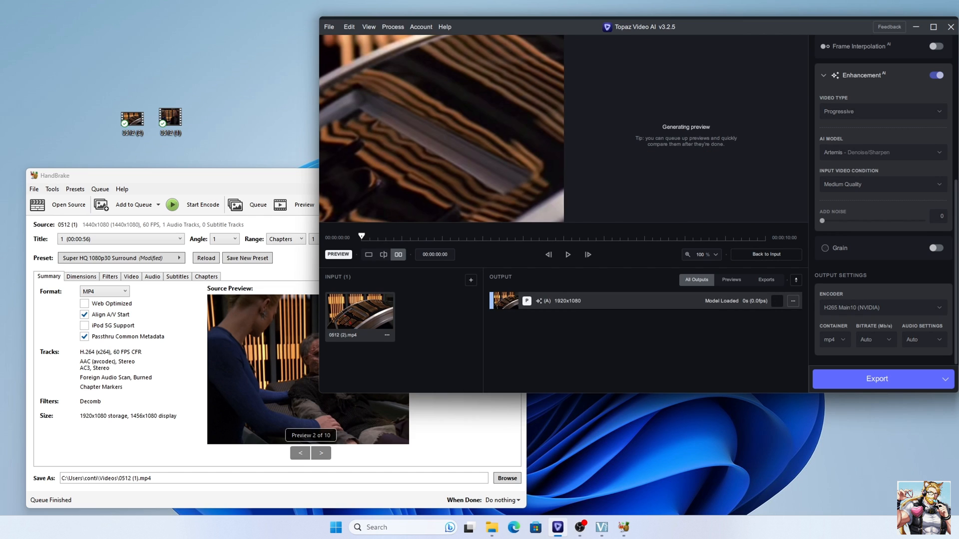
{"action": "left_click", "coordinate": [384, 255]}
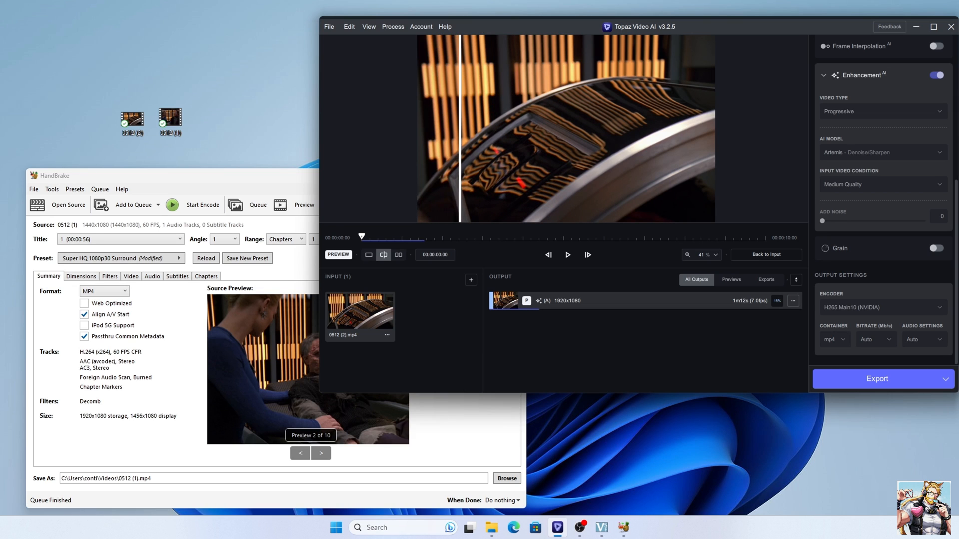
{"action": "left_click", "coordinate": [567, 255]}
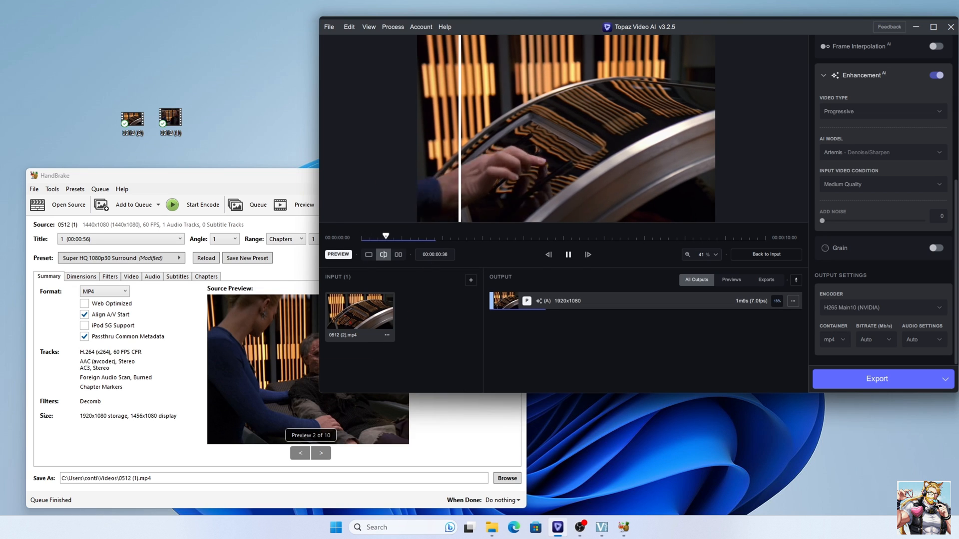
{"action": "left_click_drag", "start_coordinate": [385, 236], "coordinate": [463, 235]}
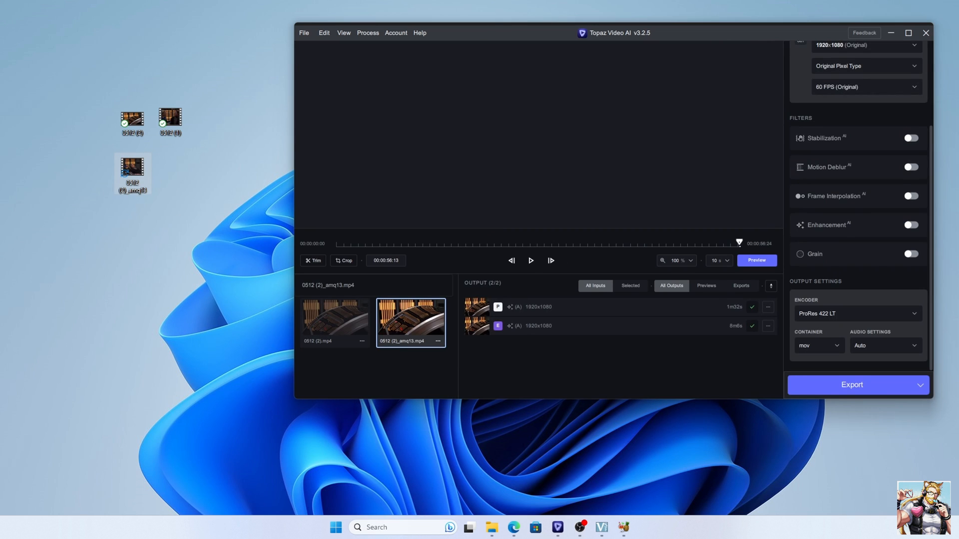
- Switch Enhancement on for the exported amq13 clip using Proteus Fine-Tune/Enhance
{"action": "left_click", "coordinate": [911, 189]}
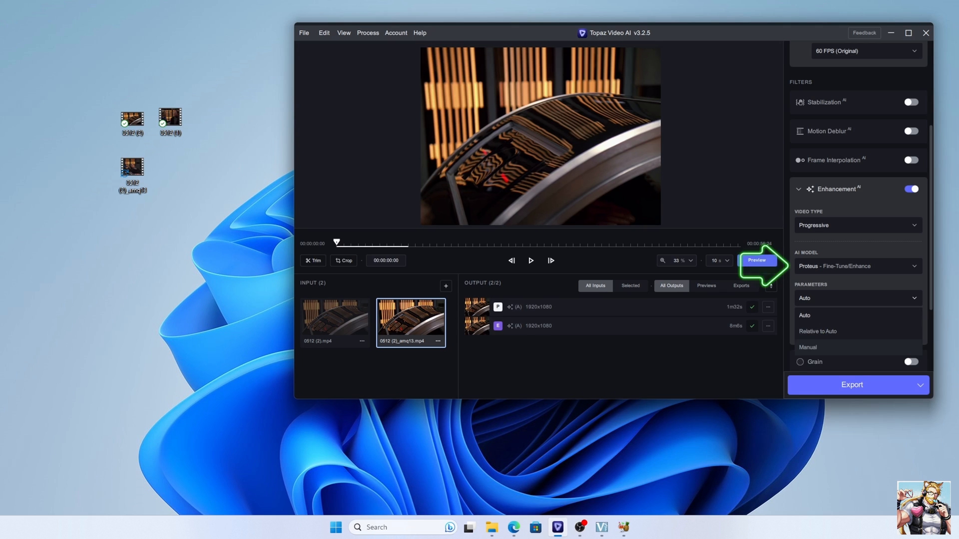
- Set Proteus to Manual and estimate values: Revert Compression 40, Recover Details 27, Sharpen 54
{"action": "left_click", "coordinate": [807, 347]}
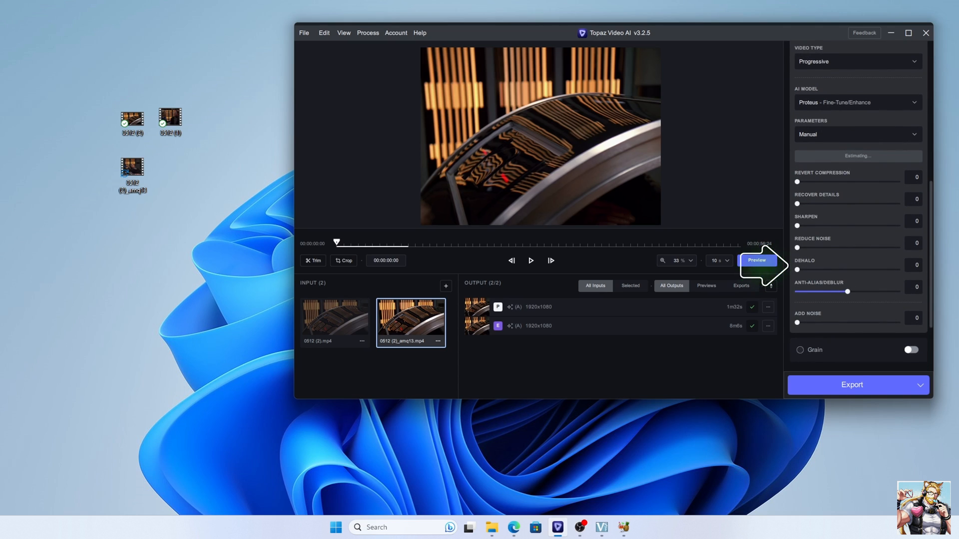
{"action": "left_click", "coordinate": [856, 156]}
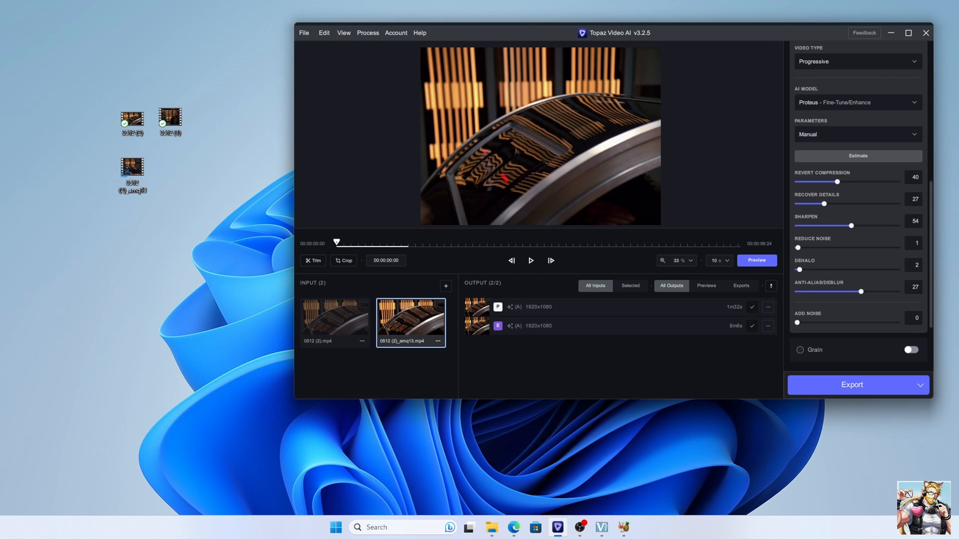
{"action": "left_click", "coordinate": [334, 322]}
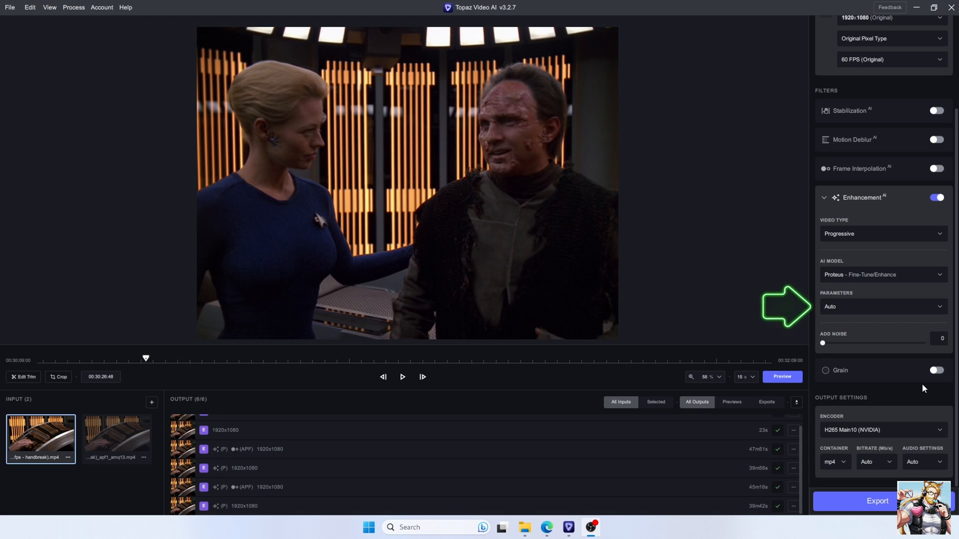
{"action": "left_click", "coordinate": [882, 306]}
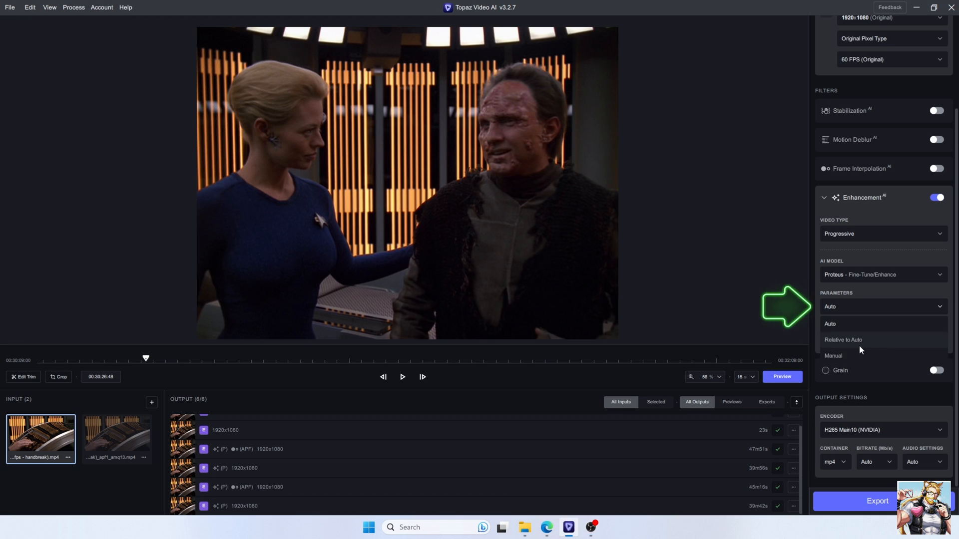
{"action": "left_click", "coordinate": [833, 356]}
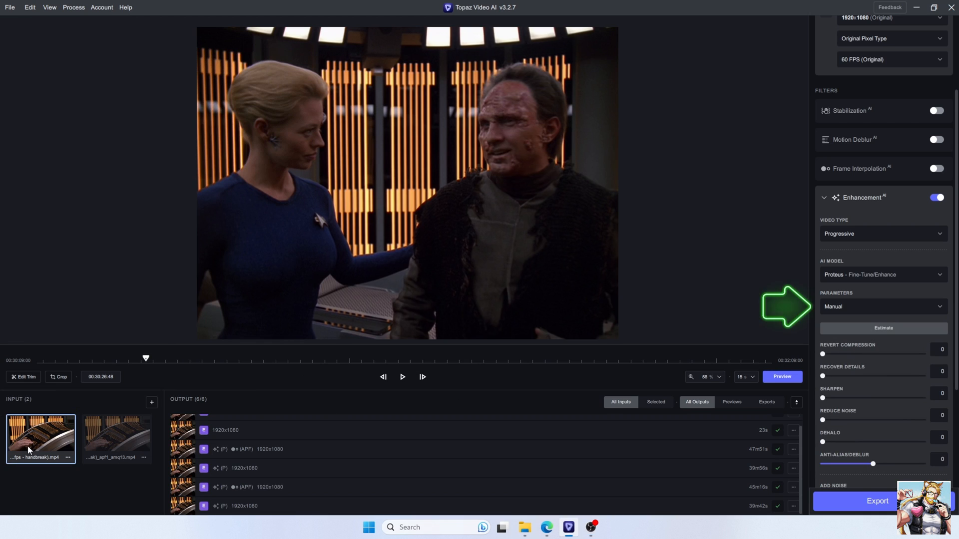
{"action": "left_click", "coordinate": [882, 328]}
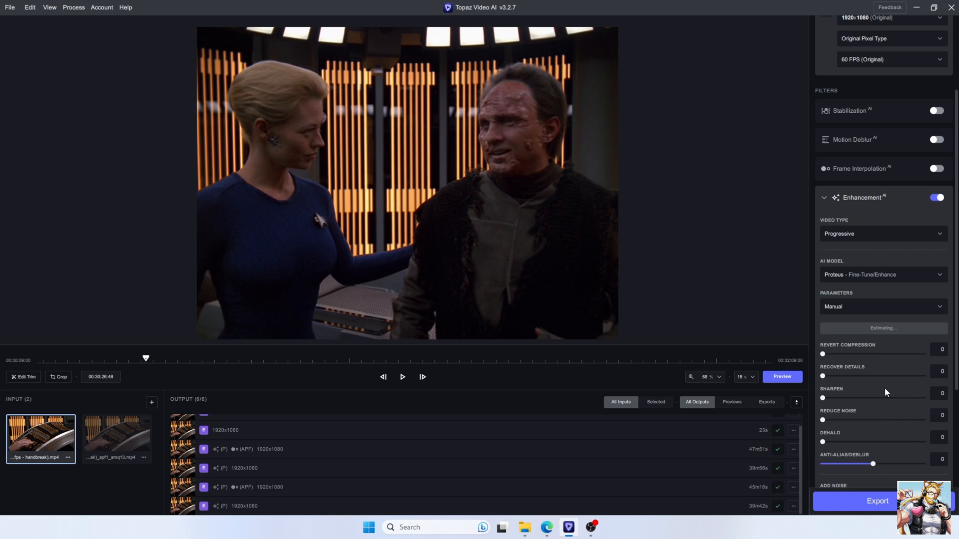
{"action": "left_click", "coordinate": [882, 328]}
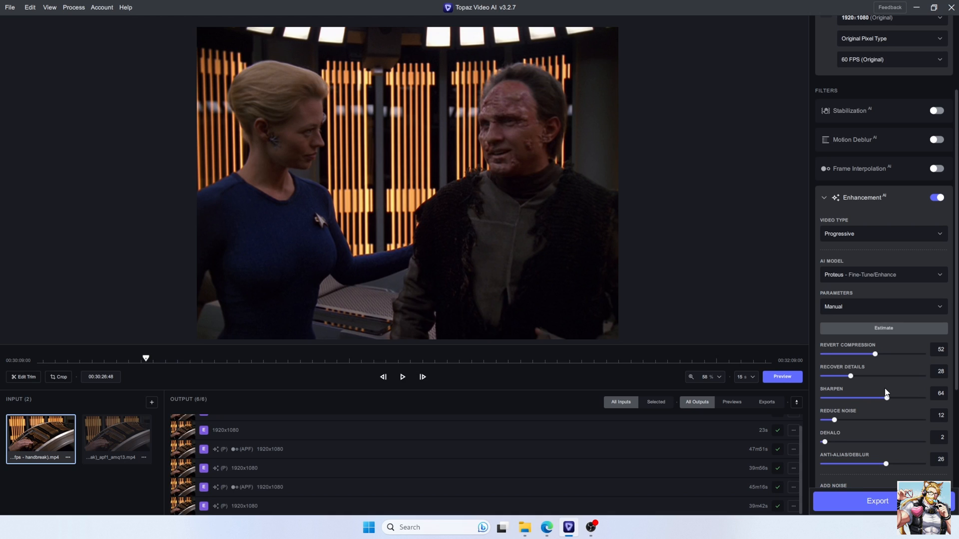
{"action": "left_click", "coordinate": [881, 307]}
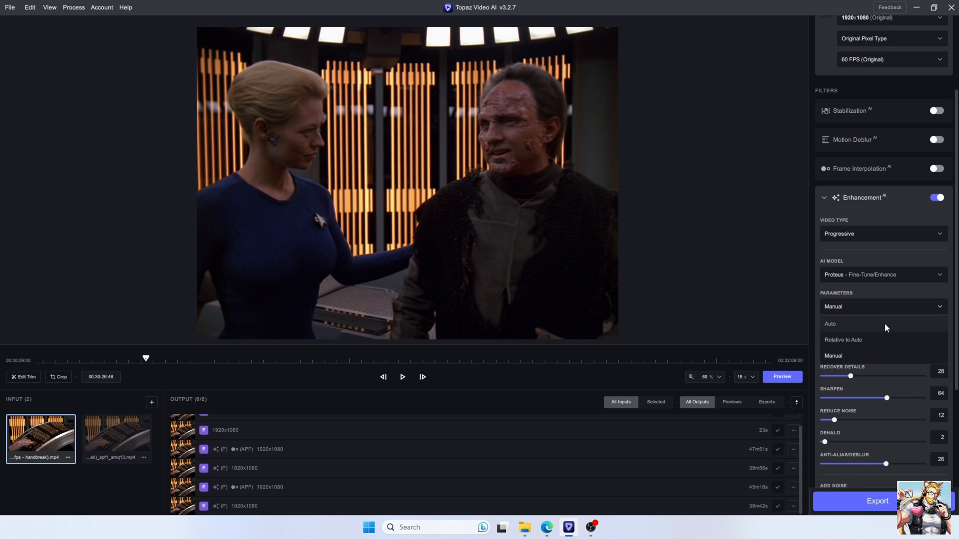
{"action": "left_click", "coordinate": [830, 324]}
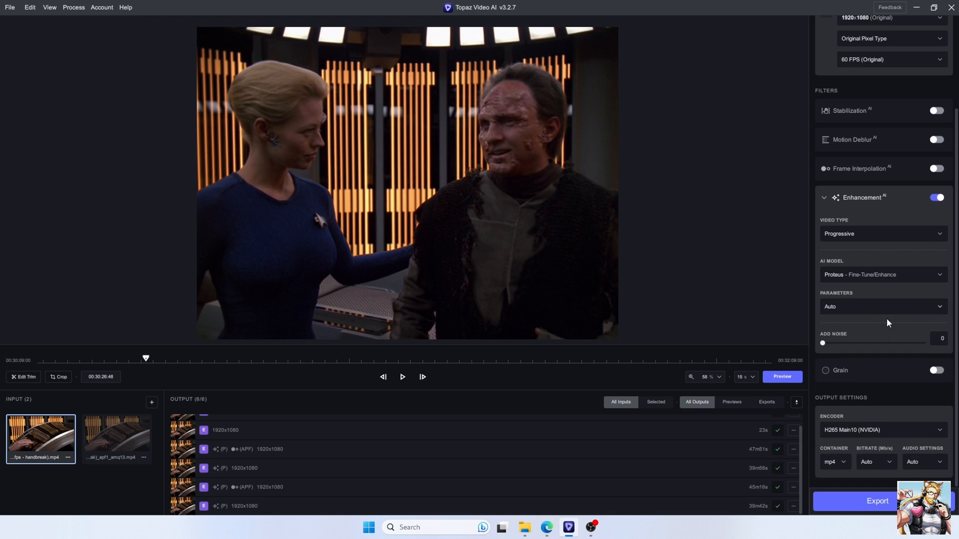